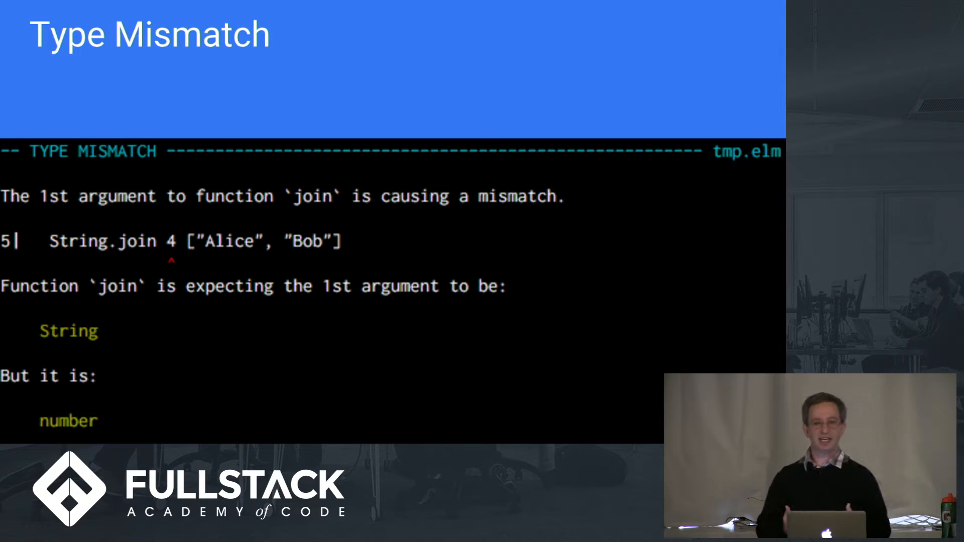
mouse_move(536, 313)
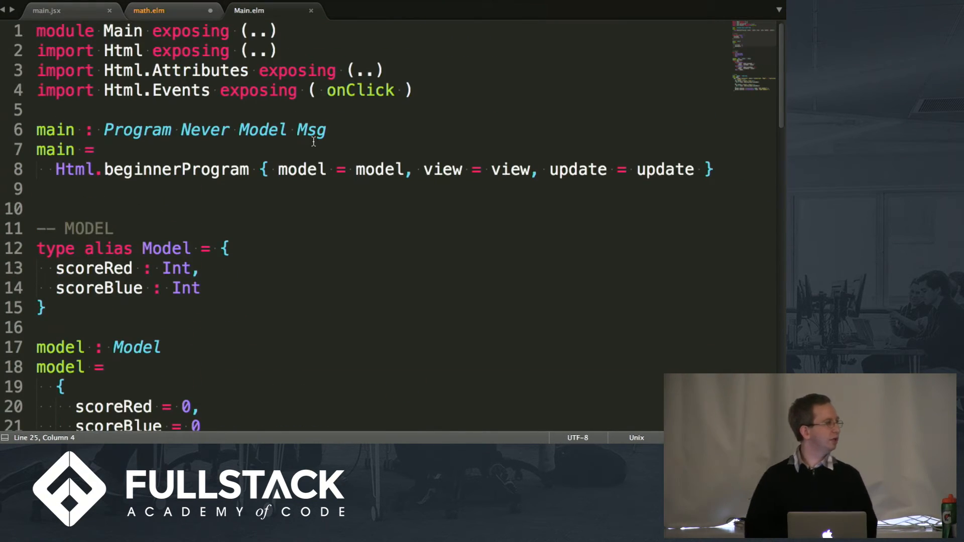
scroll(down, 3)
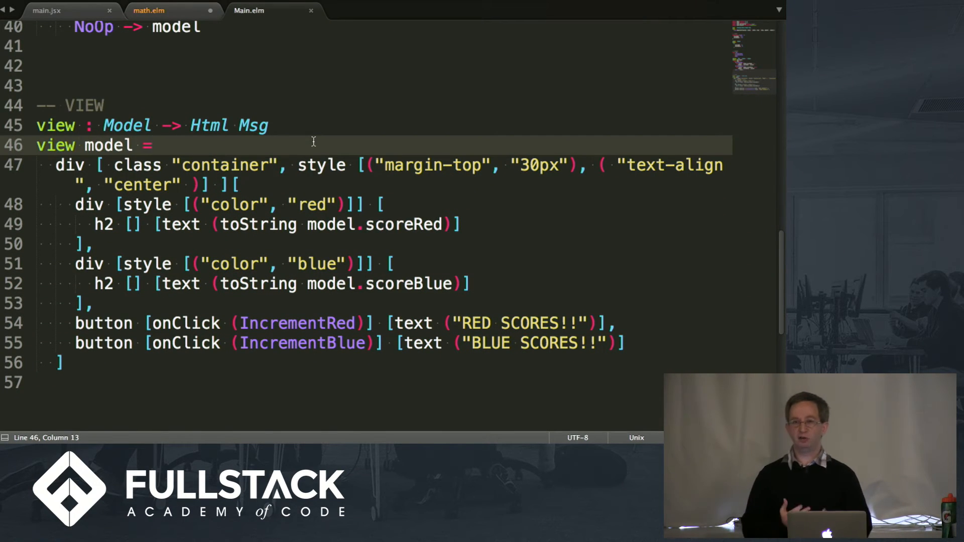